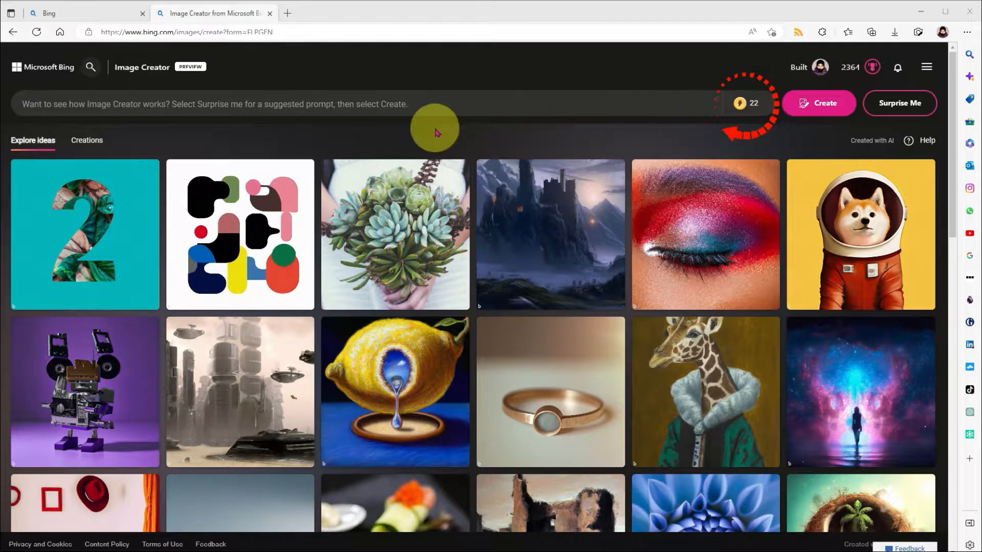
mouse_move(199, 131)
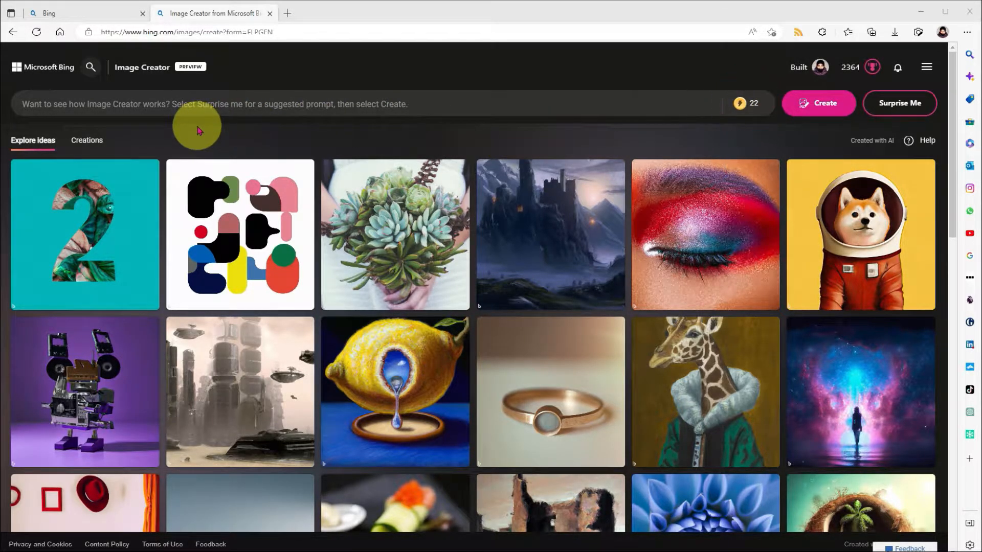
Switch to the Bing home page tab, leaving Image Creator open alongside it.
click(82, 12)
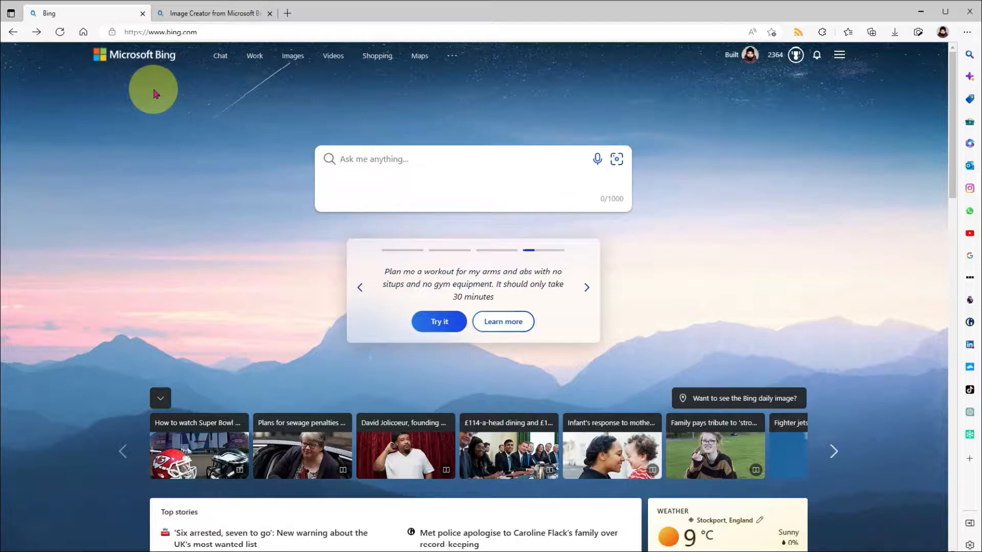
mouse_move(718, 91)
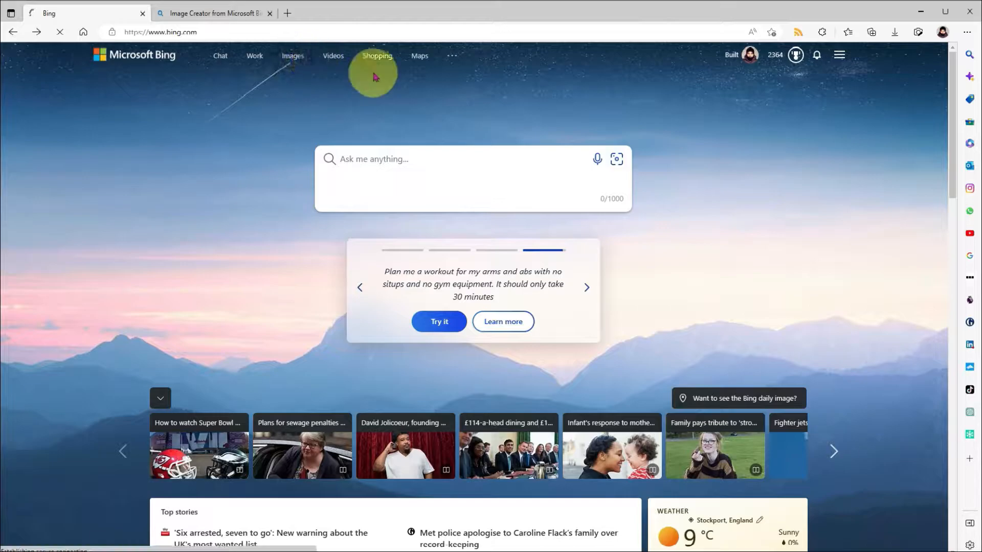
Reach Image Creator through the Bing Images feed in the first tab.
click(292, 56)
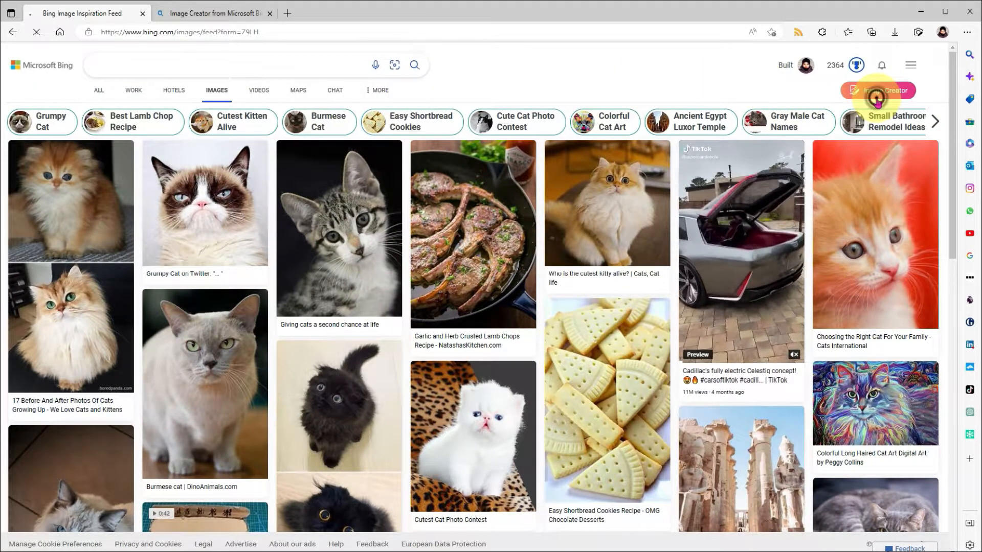
click(879, 90)
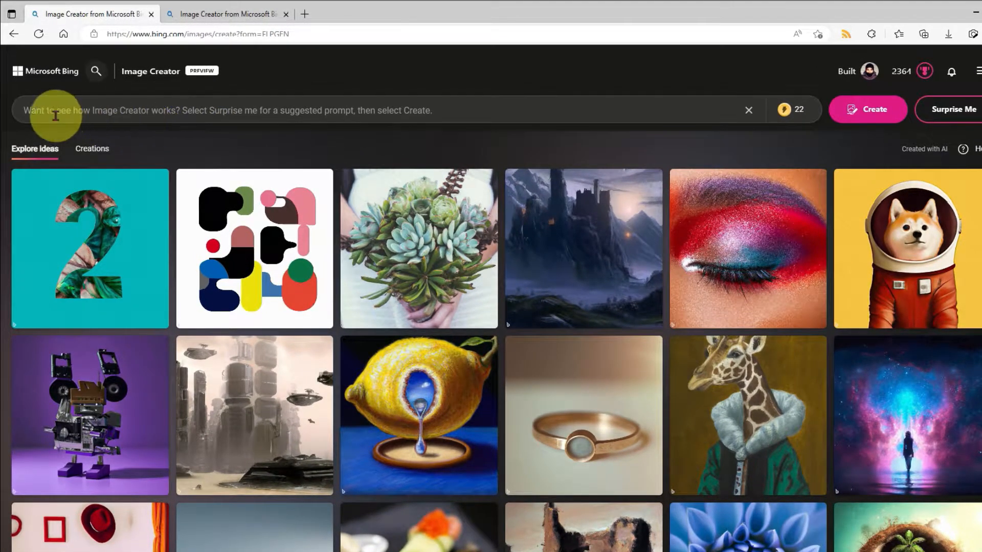
mouse_move(173, 111)
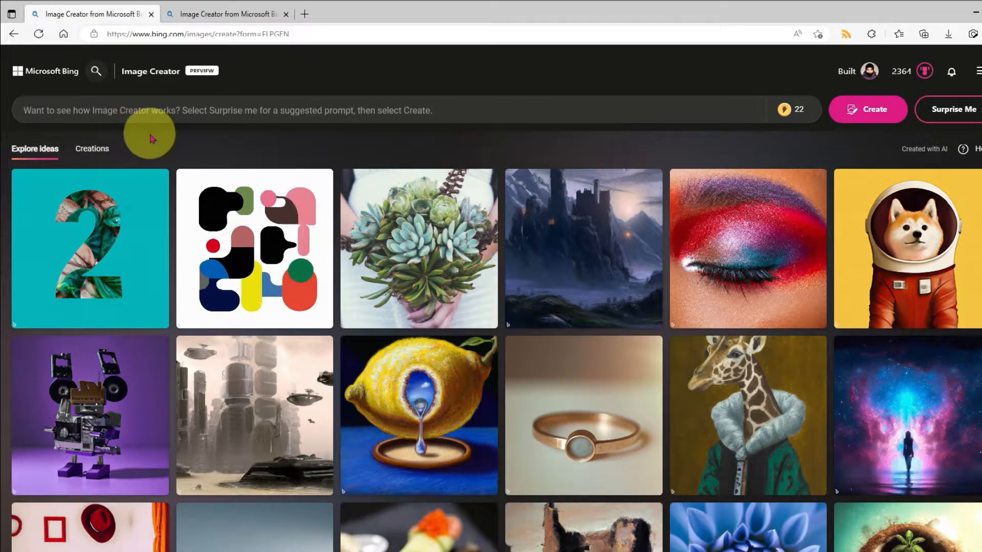
Create images from the prompt 'imagine batman but as a wes anderson film make it photorealistic with dark moody colo...'.
click(376, 110)
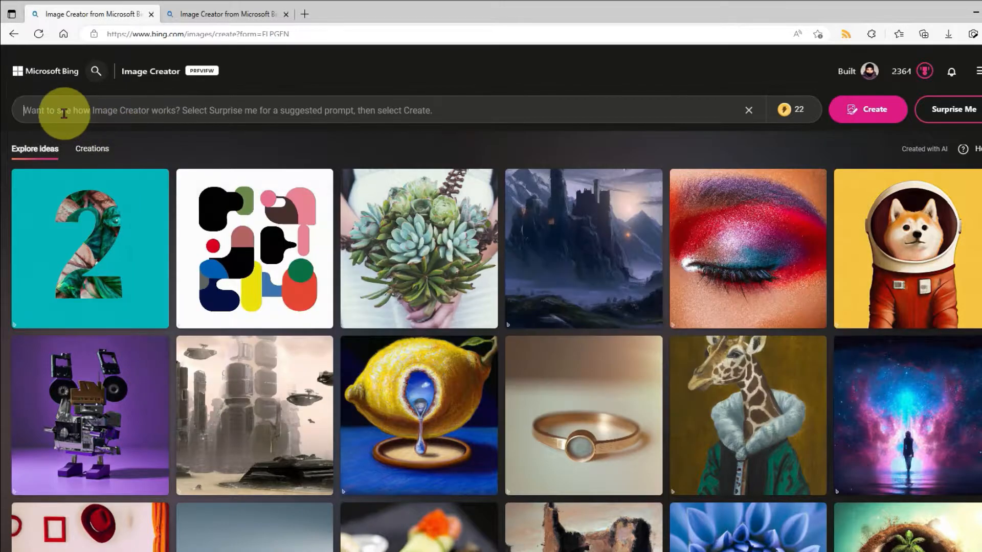
text(imagine batman but as a wes anderson film make it photorealistic with dark moody colours)
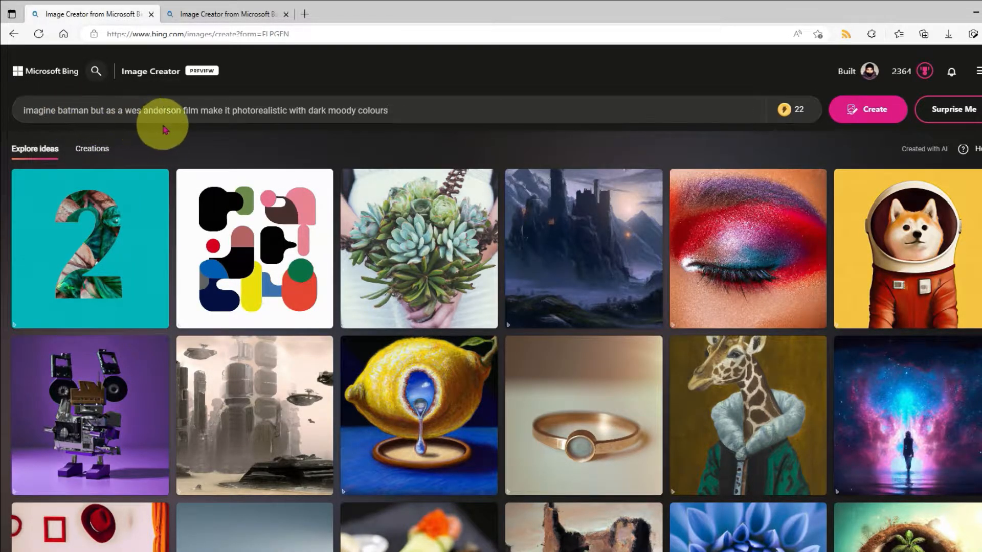
mouse_move(384, 130)
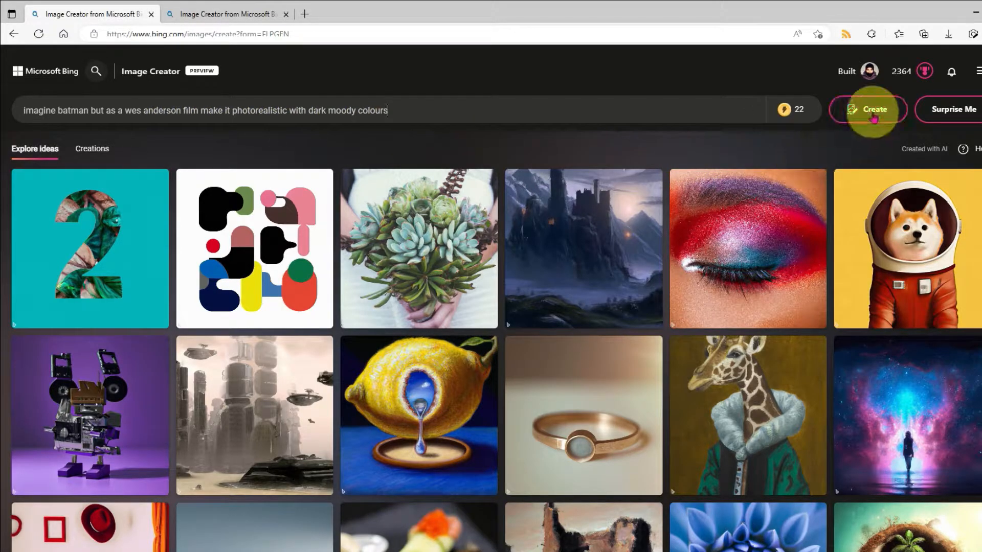
click(867, 109)
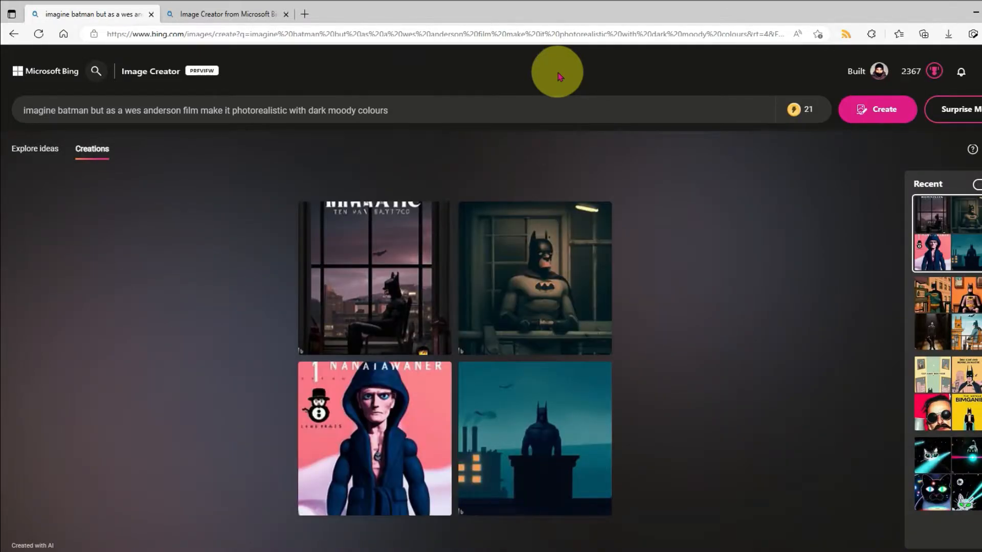
mouse_move(625, 72)
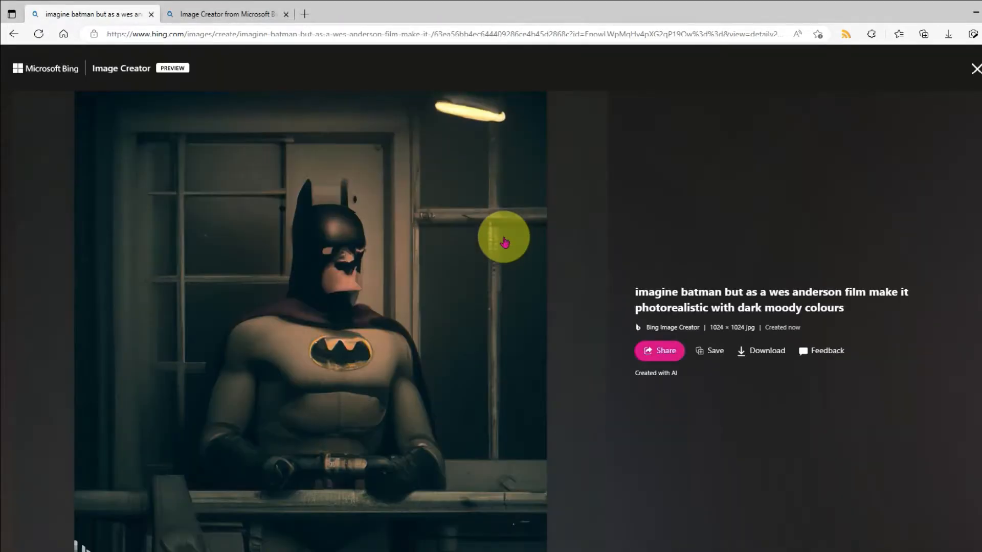
Get a share link for the Batman-at-the-window image, save it, and return to the start page.
click(658, 351)
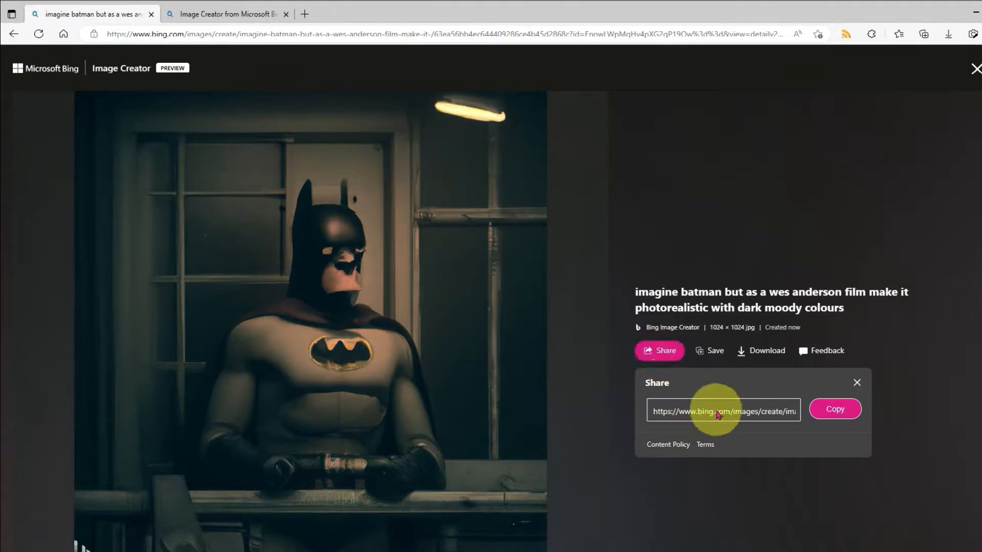
click(714, 351)
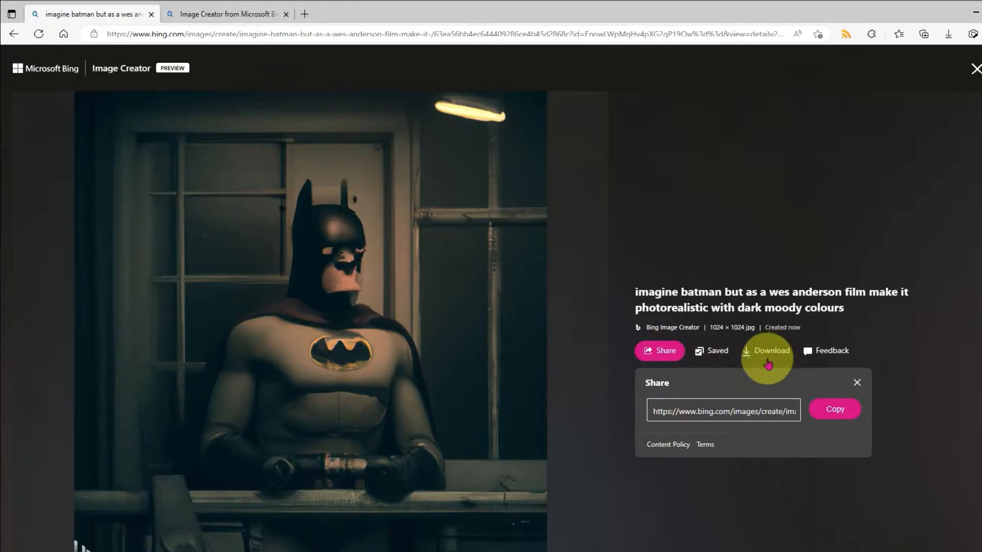
mouse_move(974, 69)
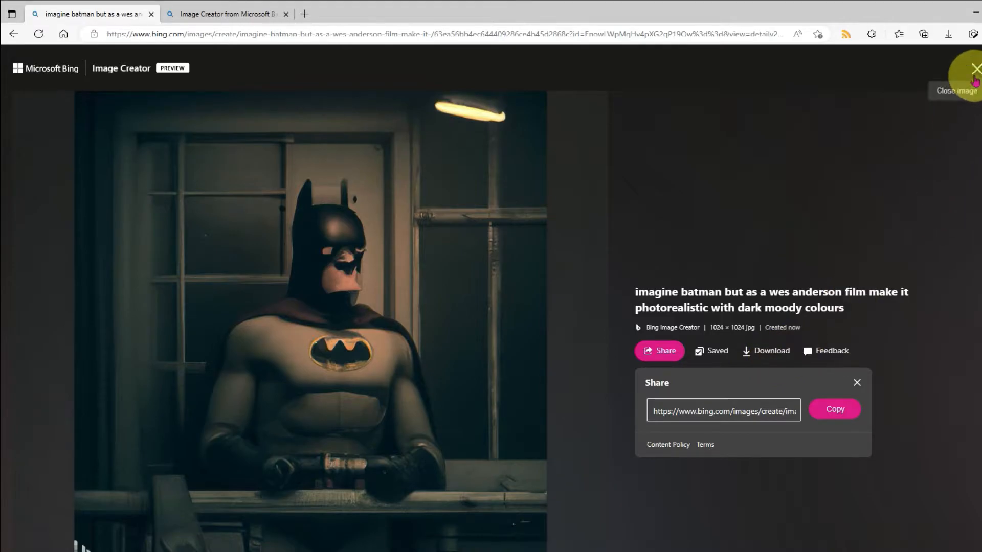
click(974, 69)
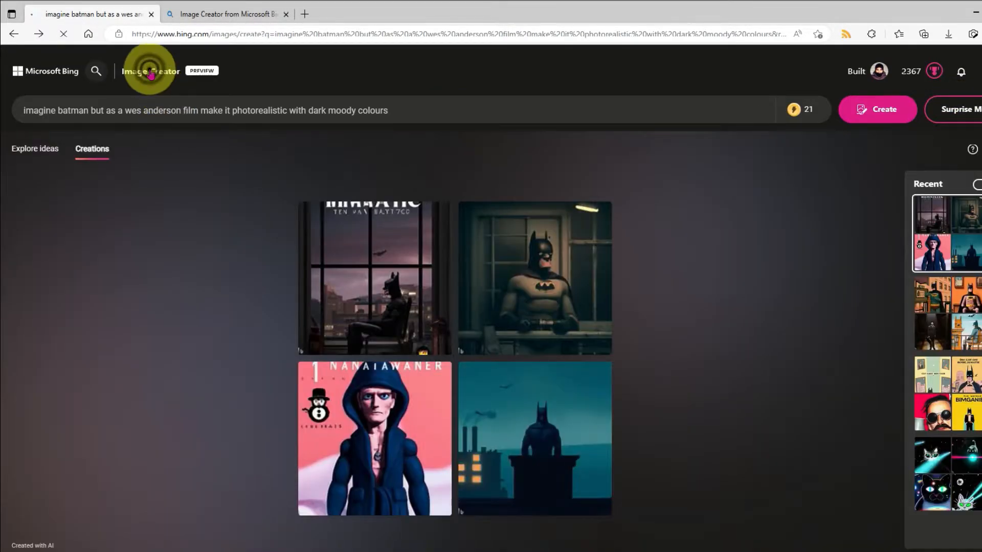
click(144, 70)
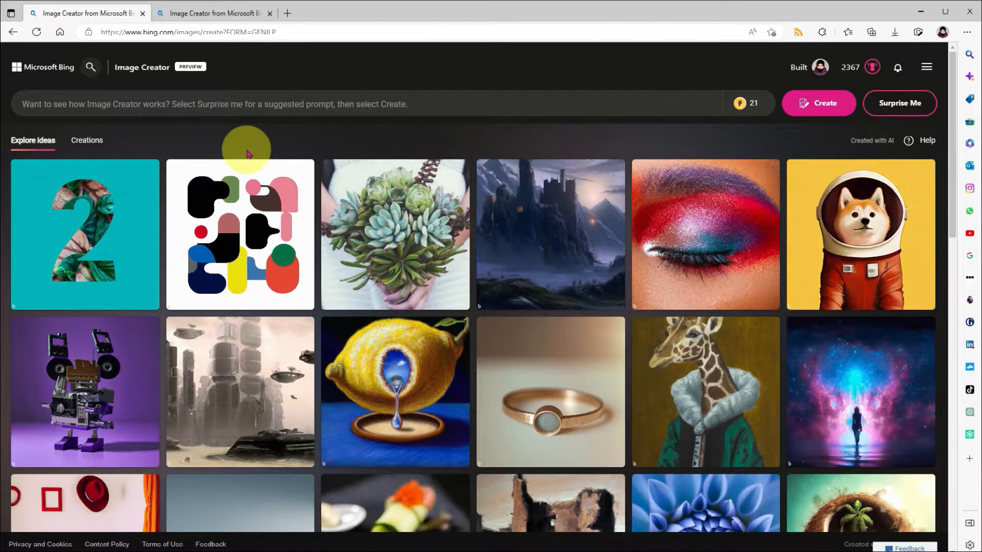
mouse_move(193, 135)
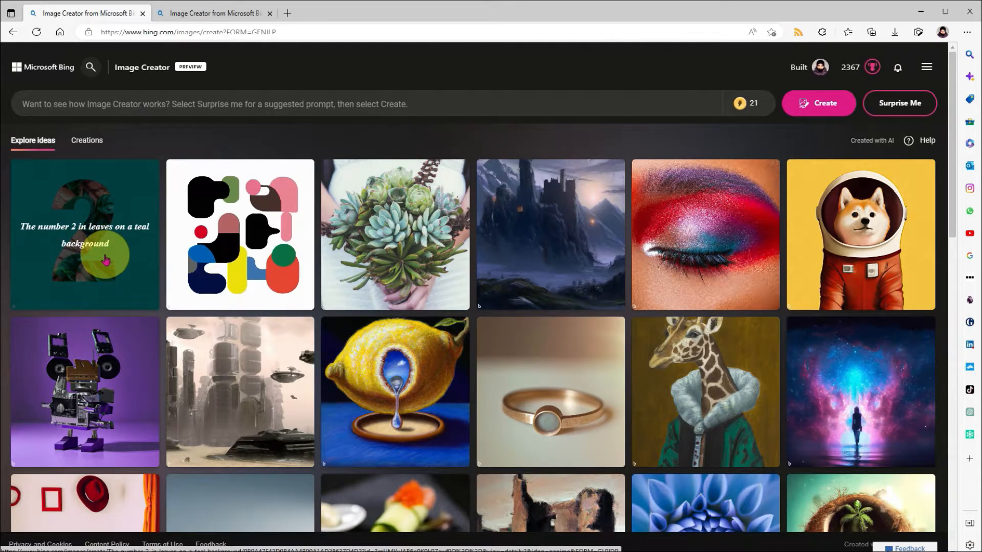
mouse_move(240, 266)
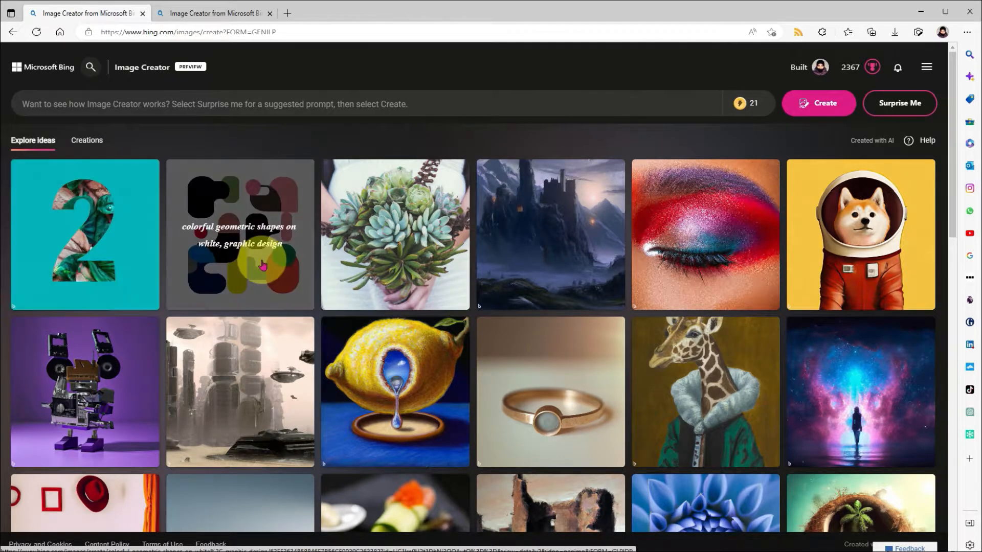
mouse_move(256, 266)
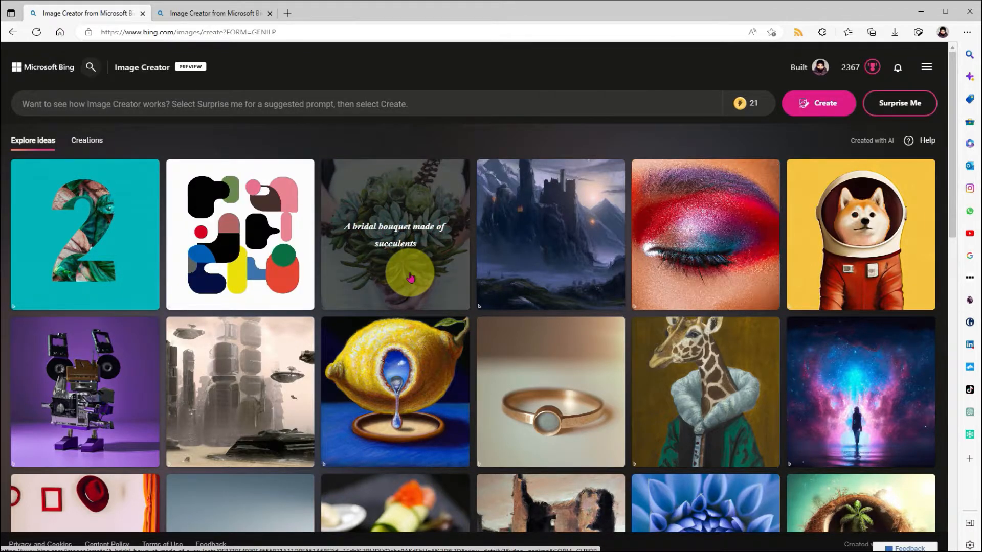
mouse_move(259, 136)
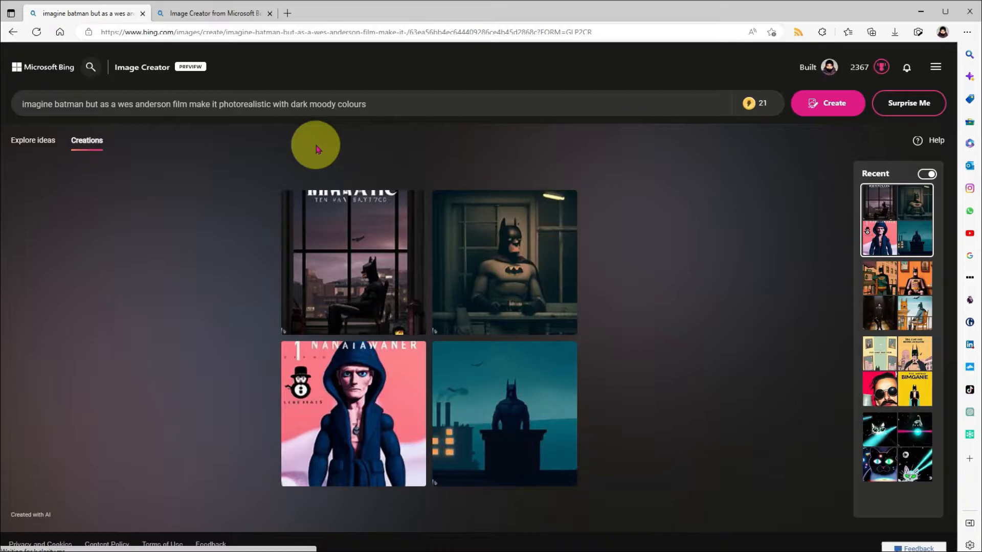
mouse_move(896, 268)
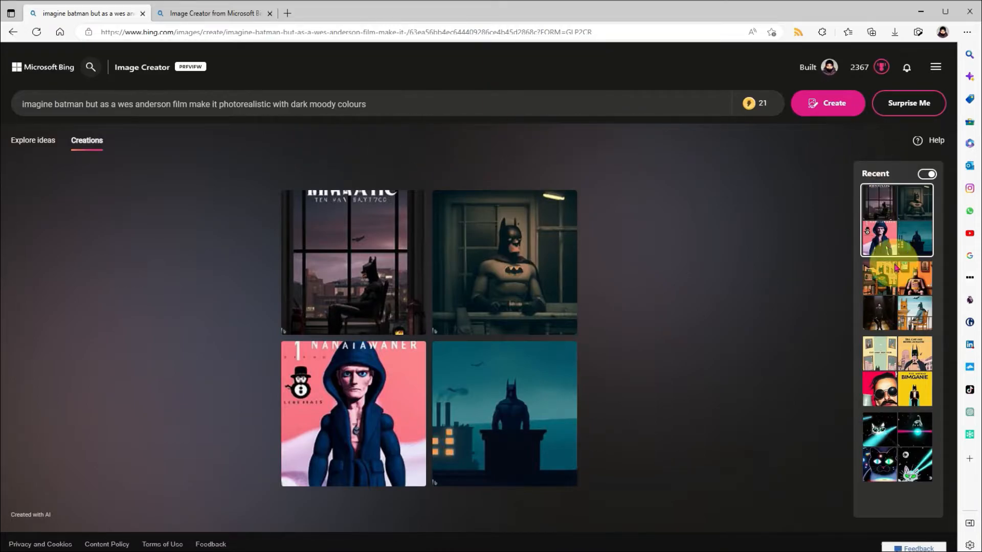
Show the earlier four-image Batman batch from the Recent creations panel.
click(896, 296)
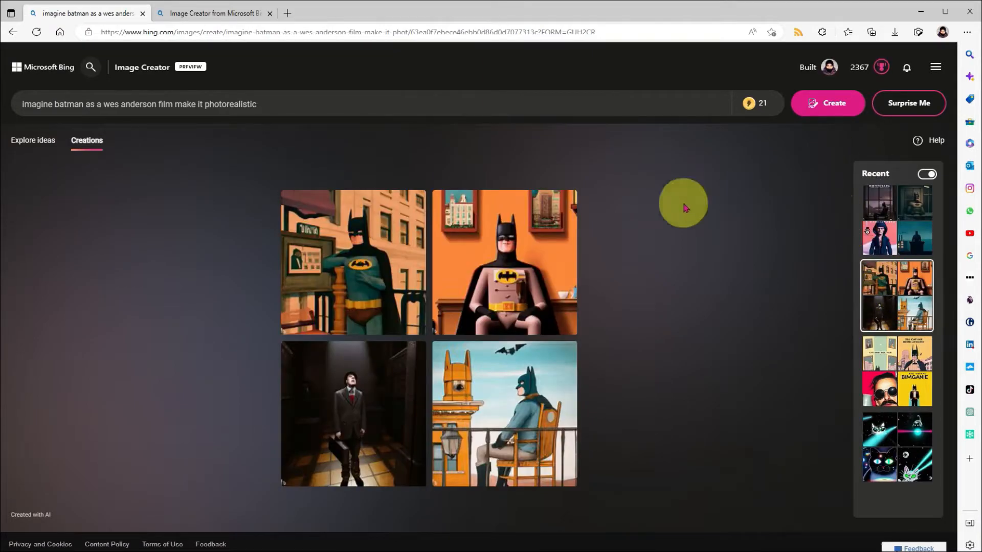
mouse_move(135, 70)
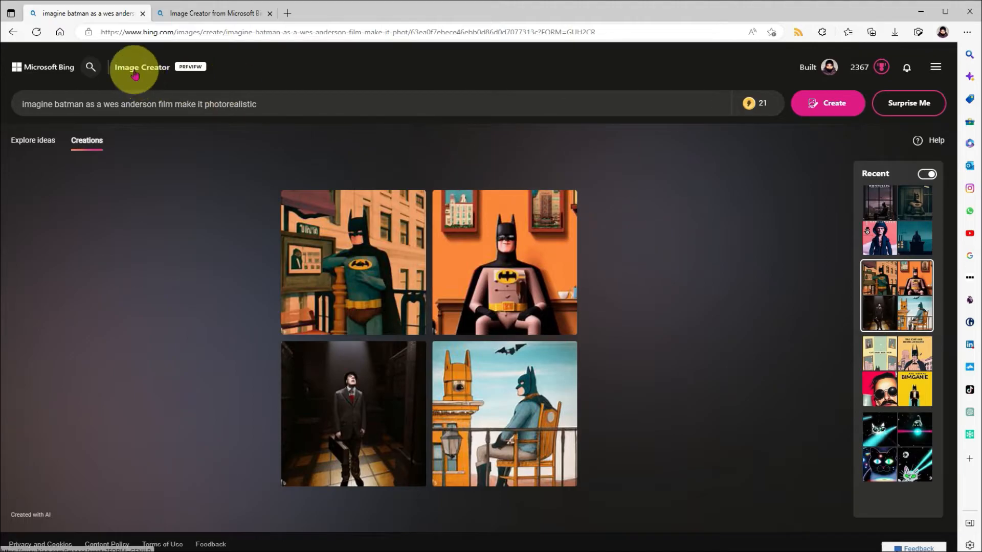
Go back to the Explore ideas gallery and check the boosts counter showing 21 remaining.
click(141, 67)
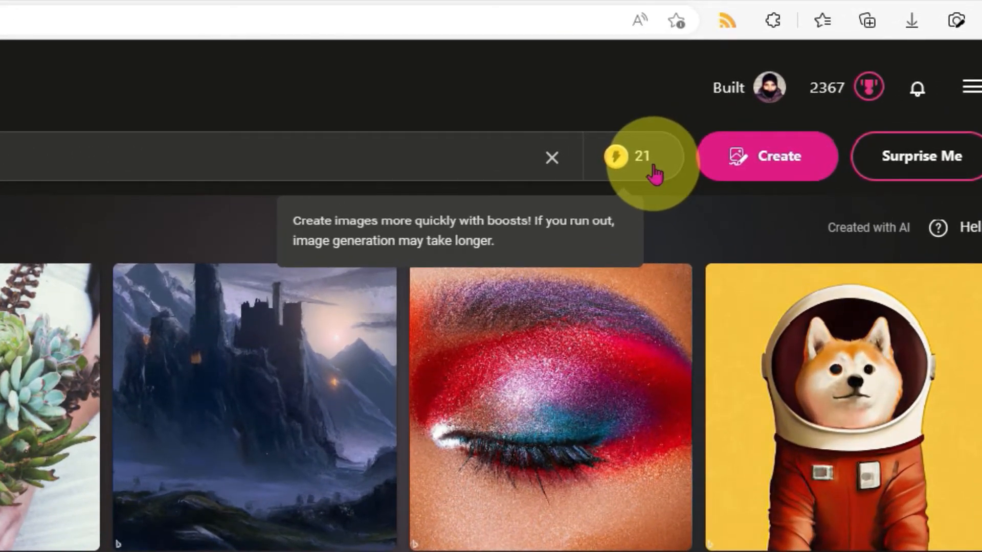
scroll(down, 3)
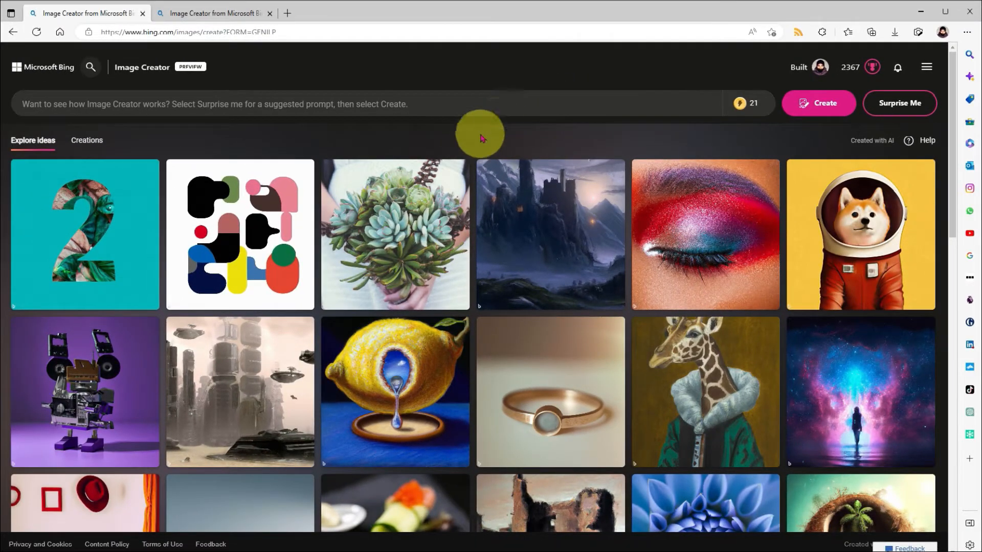
Expand FAQ question 06, 'How do Microsoft Rewards work with Image Creator?', and read its answer.
scroll(down, 3)
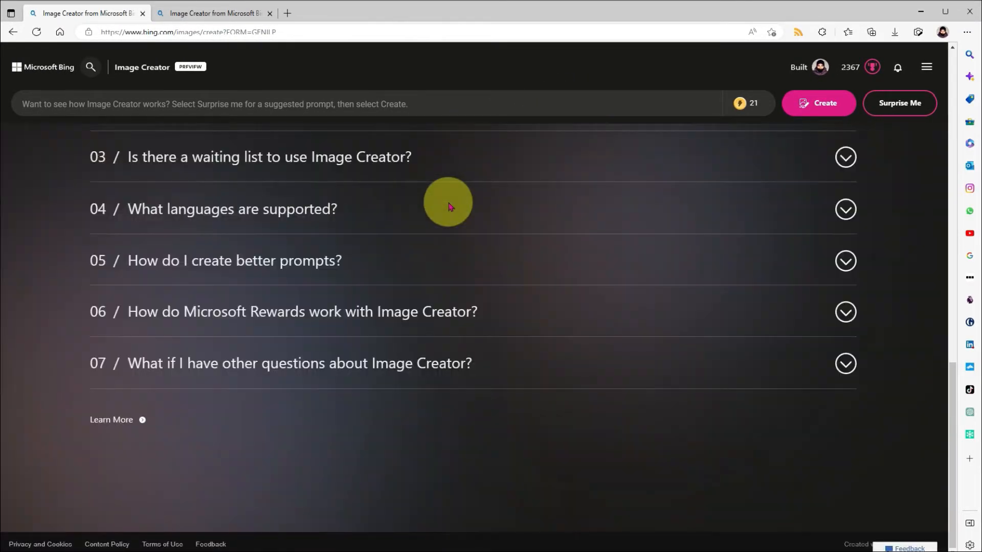
mouse_move(114, 329)
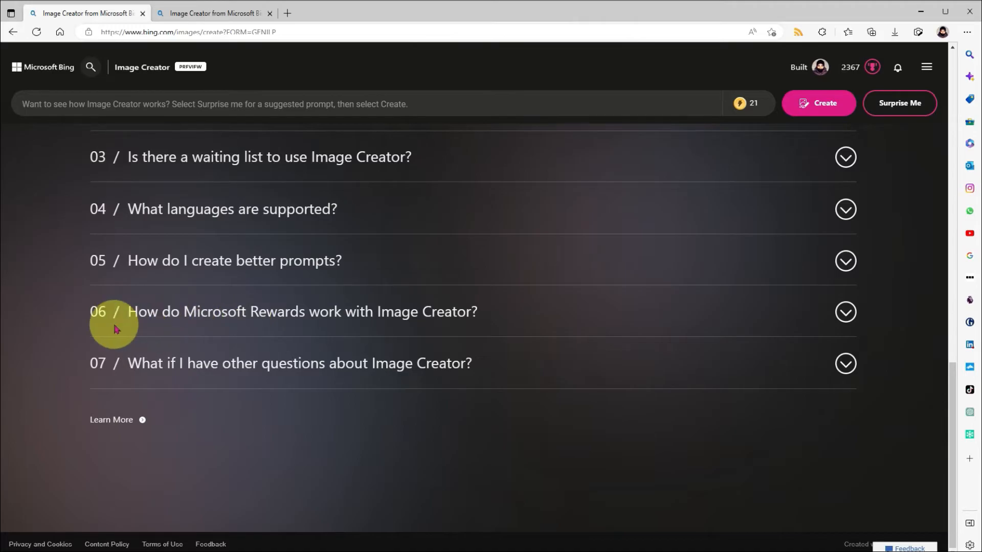
mouse_move(791, 321)
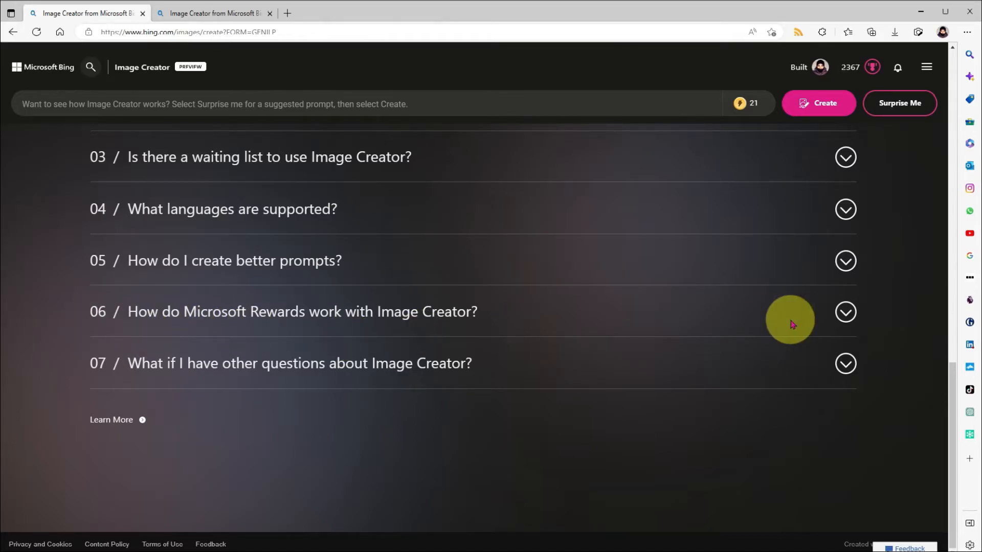
click(845, 312)
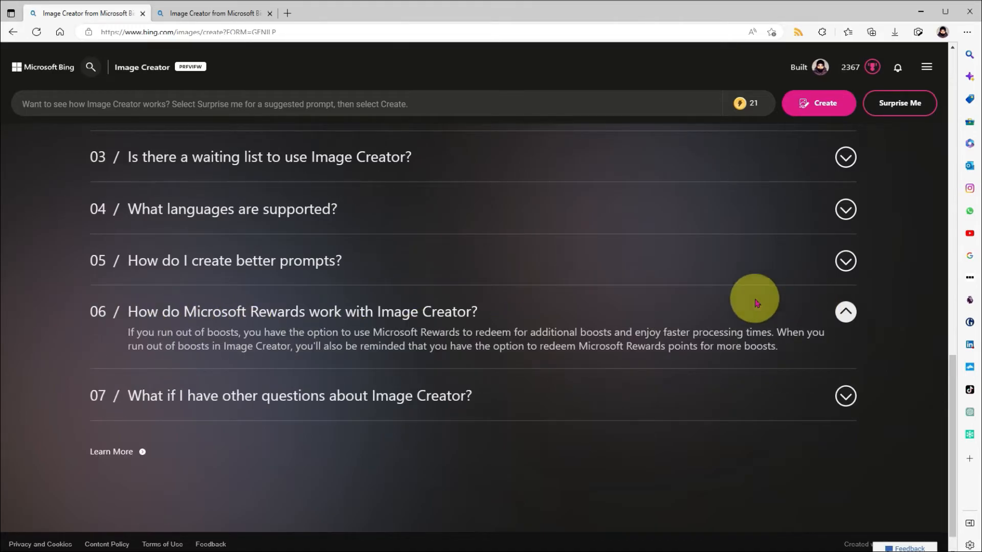
mouse_move(307, 370)
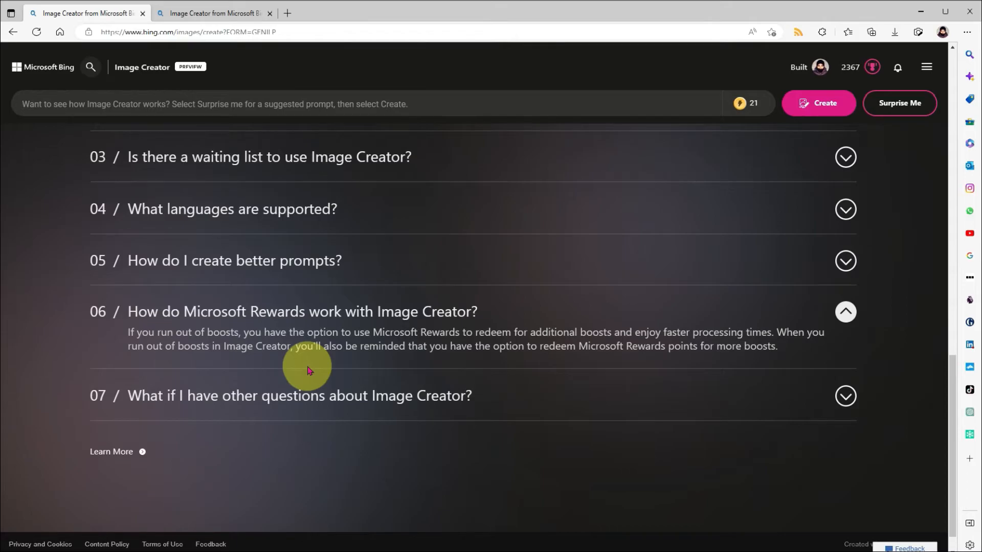
mouse_move(123, 335)
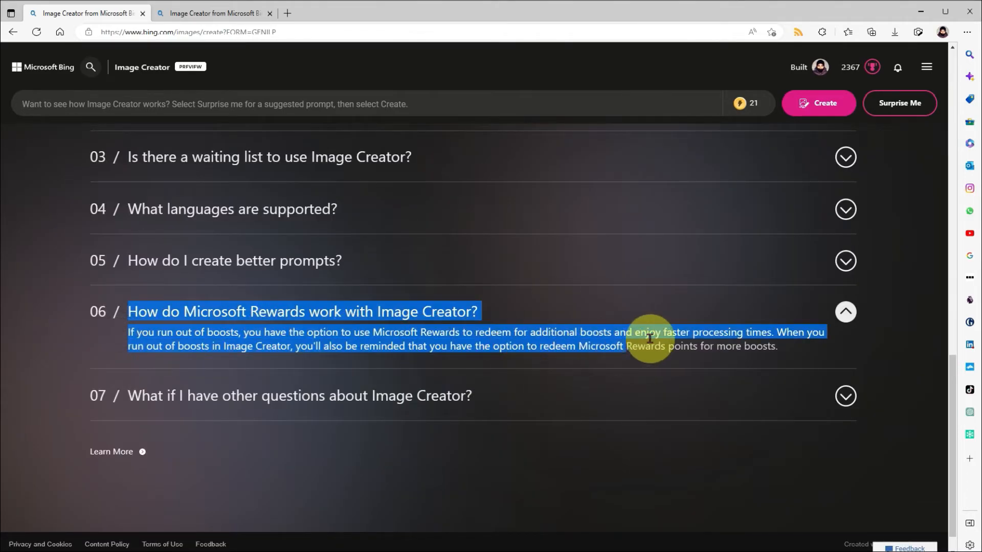
click(845, 312)
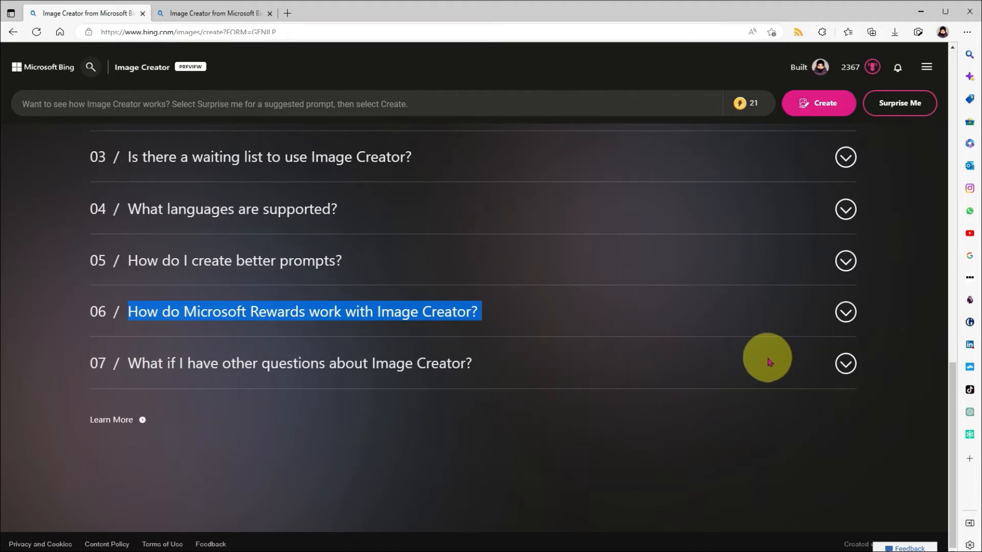
click(845, 311)
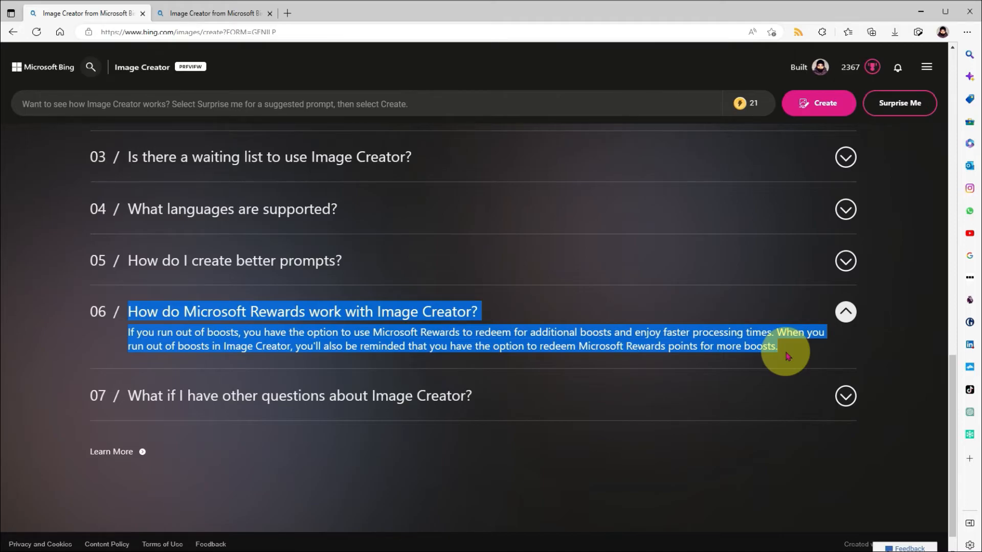
click(270, 12)
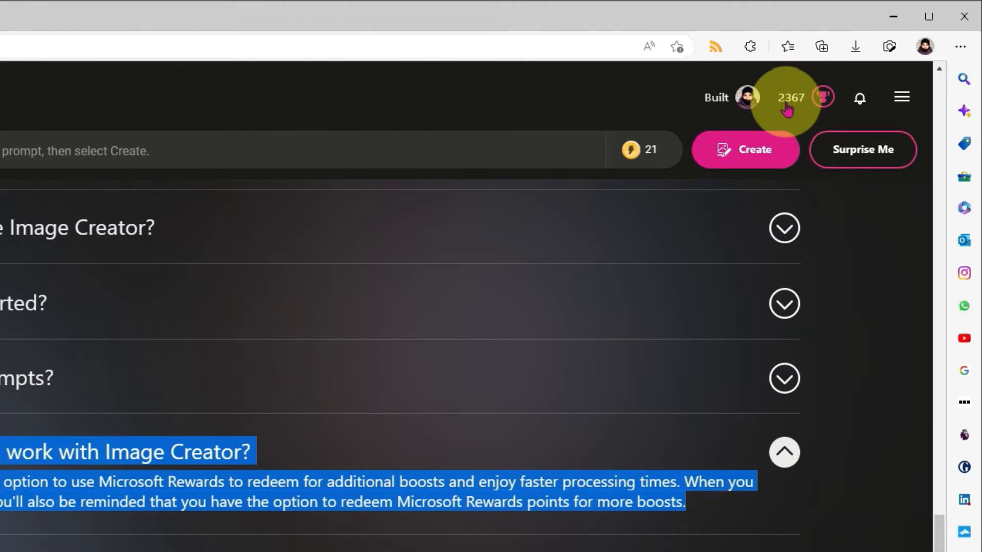
Open the Microsoft Rewards dashboard from the 2367-points counter, showing 2,367 available points.
click(790, 98)
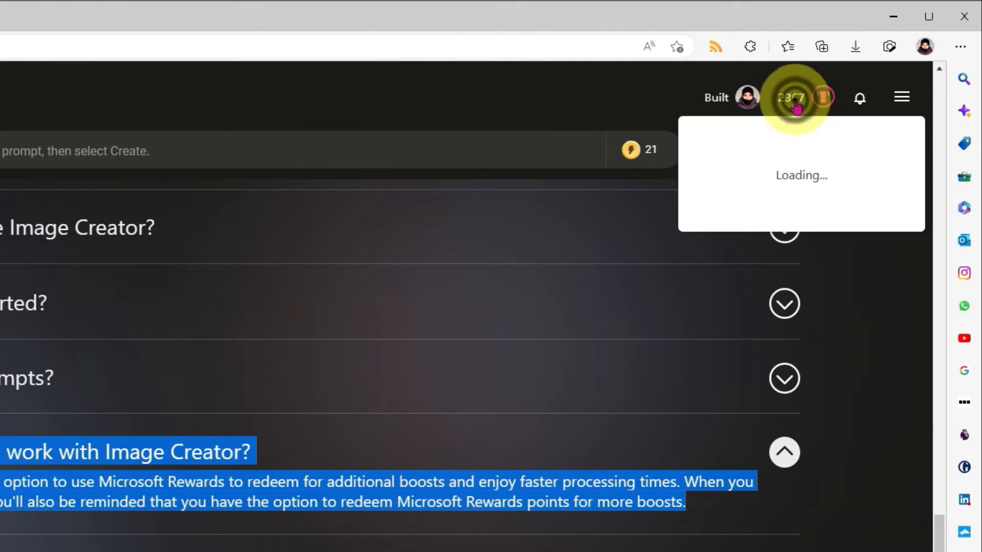
click(790, 98)
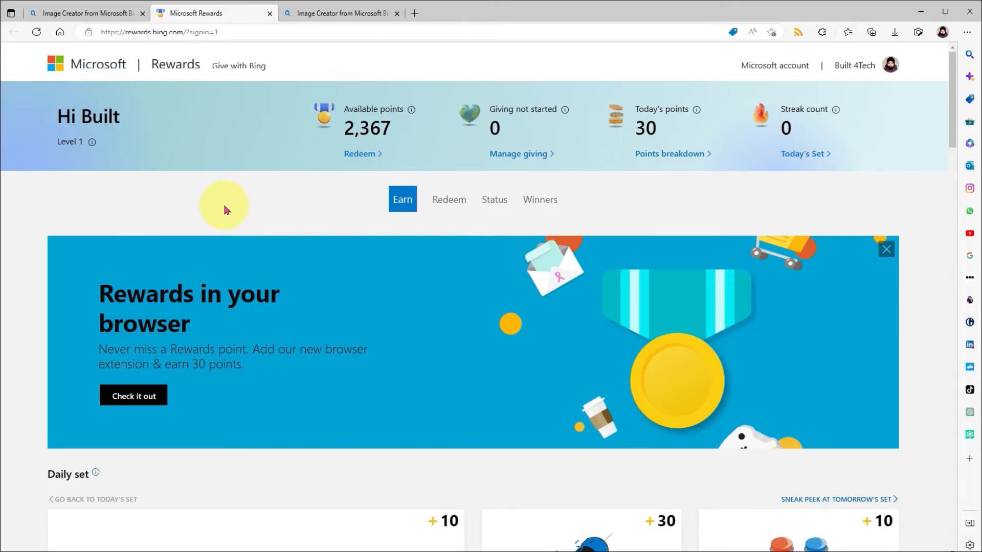
scroll(down, 3)
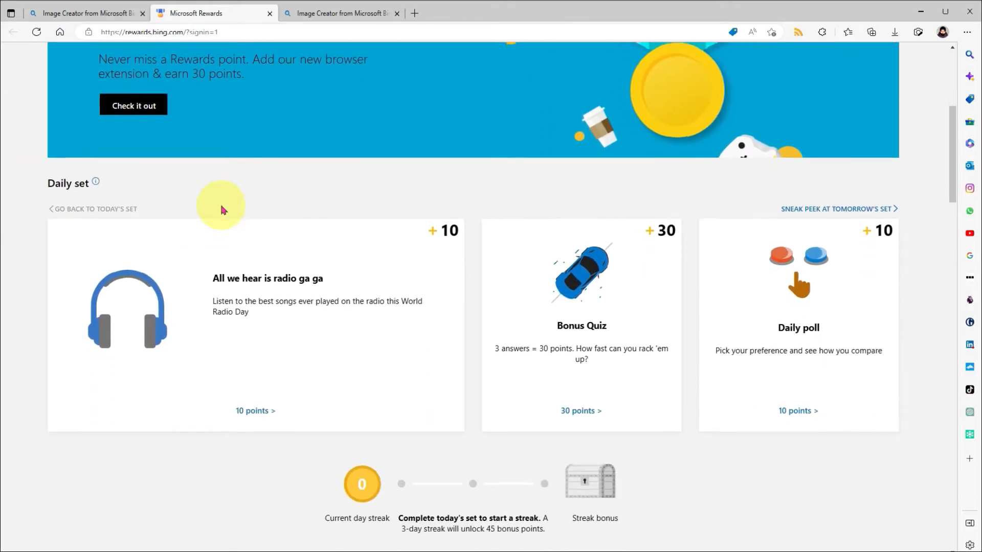
scroll(down, 3)
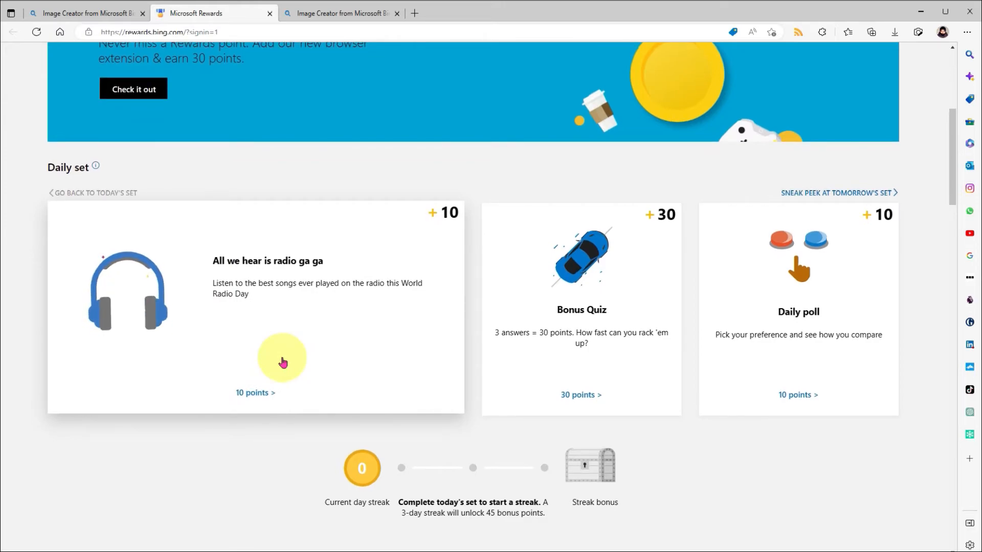
mouse_move(415, 387)
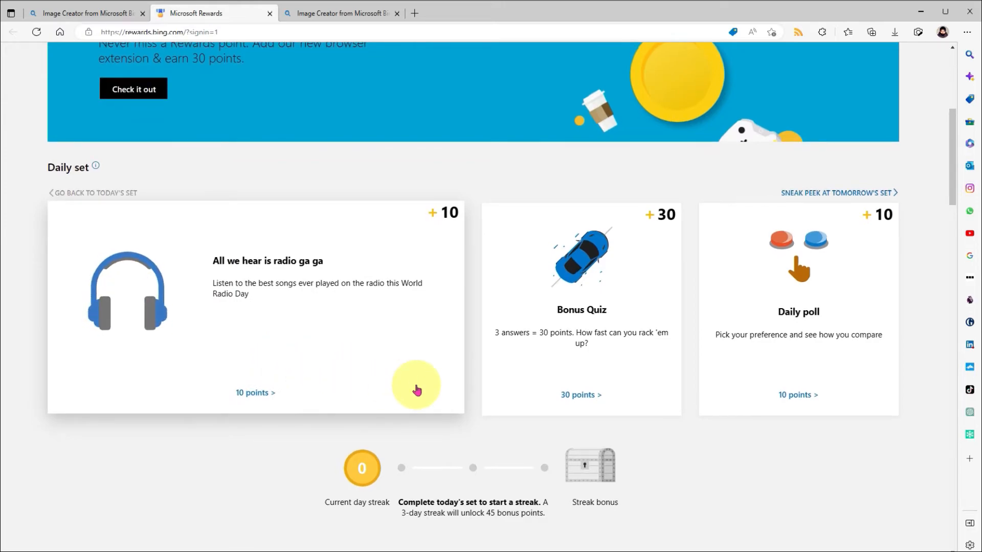
mouse_move(377, 354)
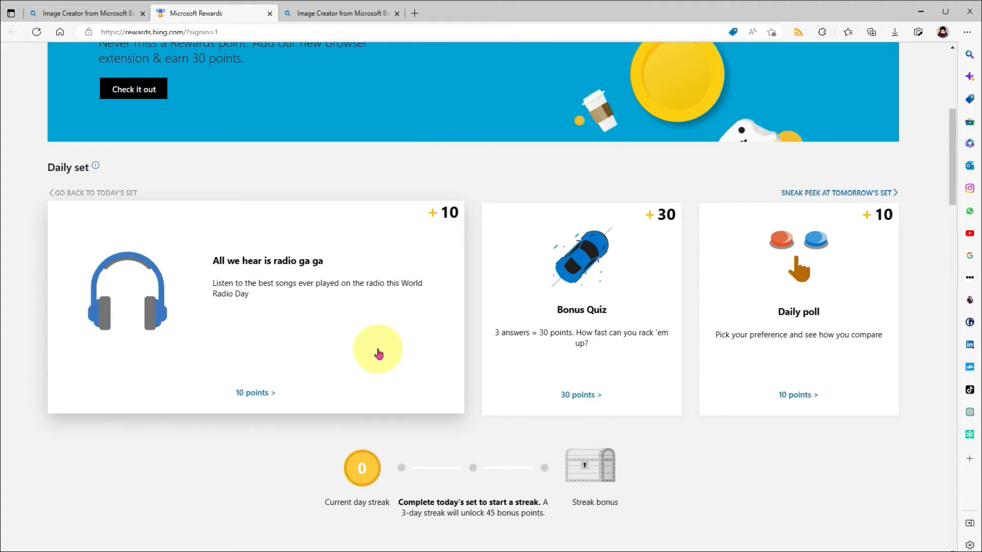
mouse_move(399, 348)
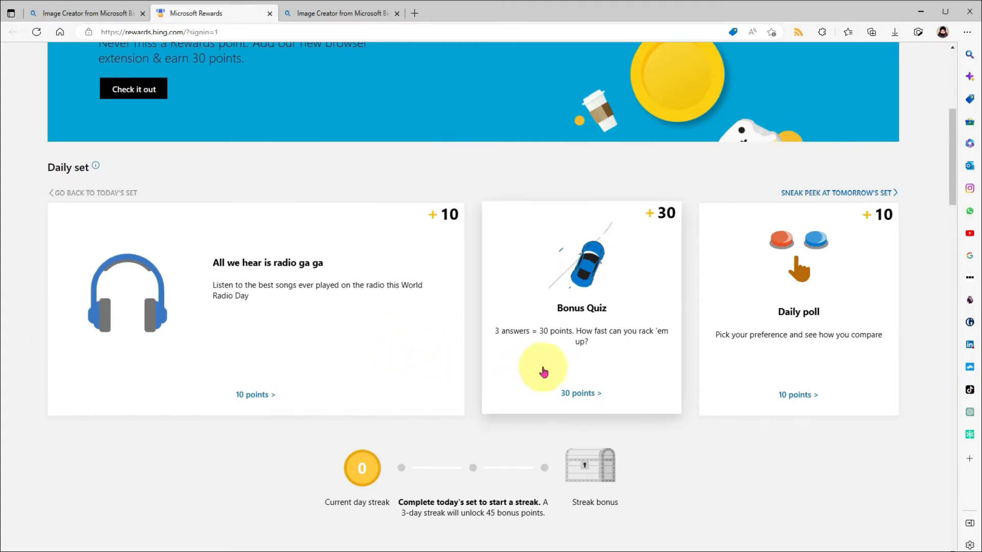
mouse_move(756, 371)
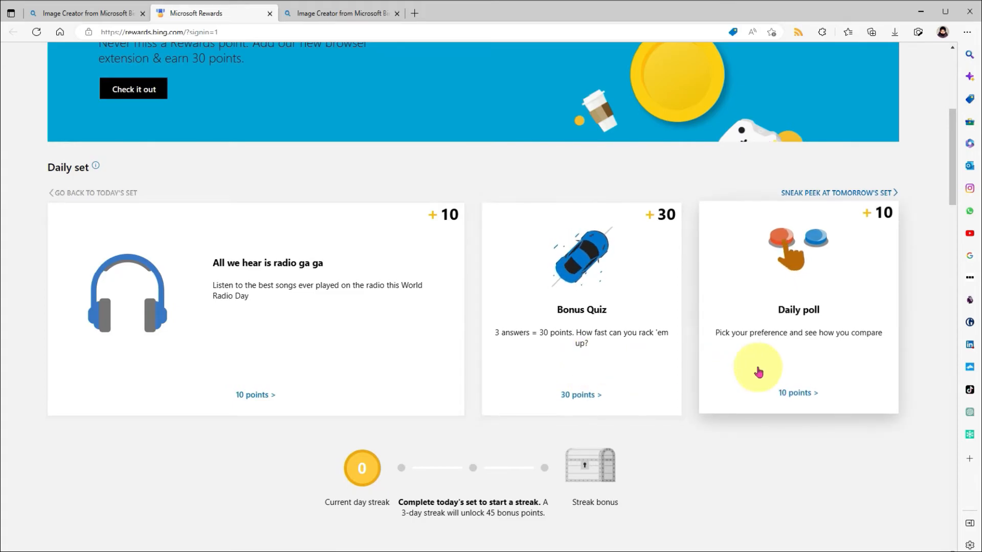
scroll(up, 3)
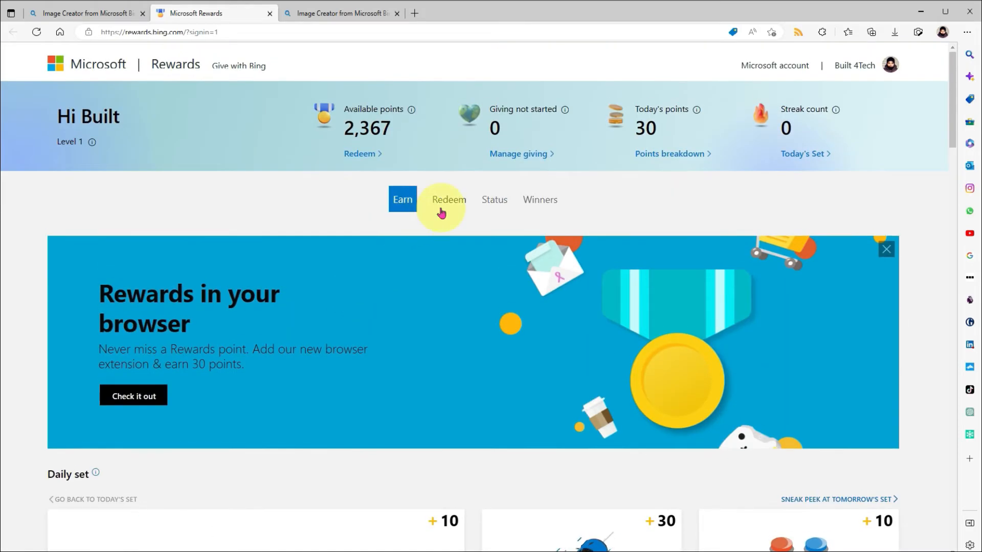
Browse the Redeem catalogue of available rewards, then return to the Image Creator tab.
click(448, 199)
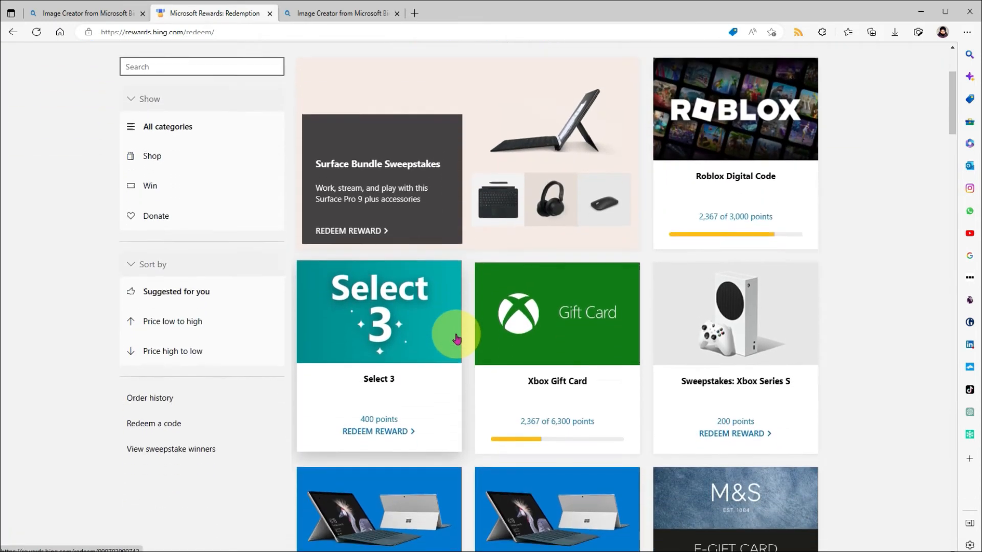
scroll(down, 3)
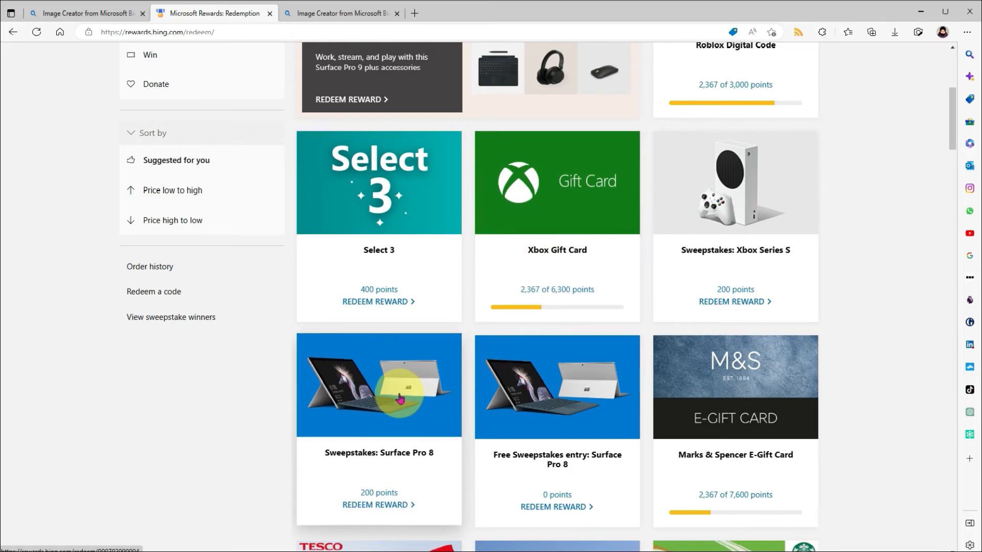
click(87, 12)
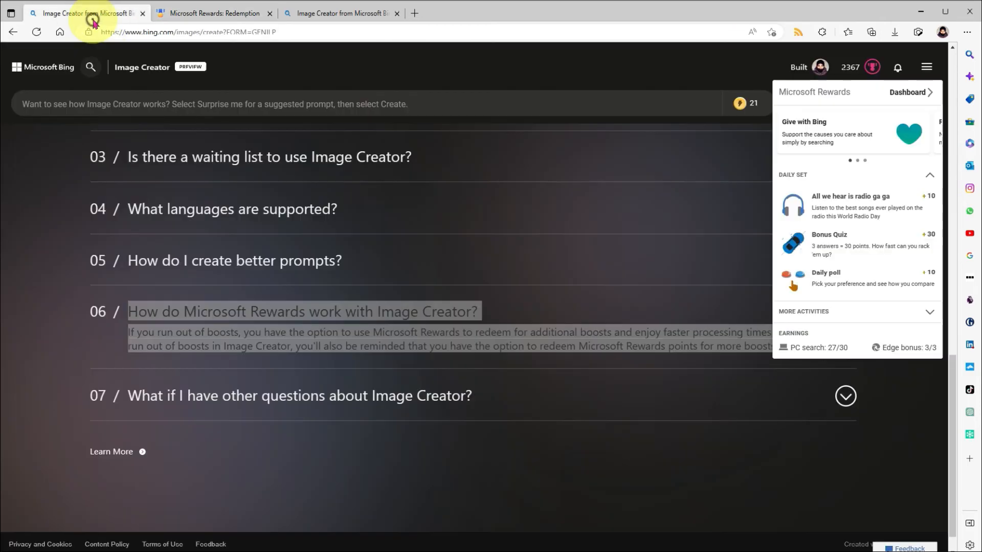
Dismiss the Rewards flyout and reread the Rewards FAQ answer, ending on the Explore ideas gallery.
click(306, 363)
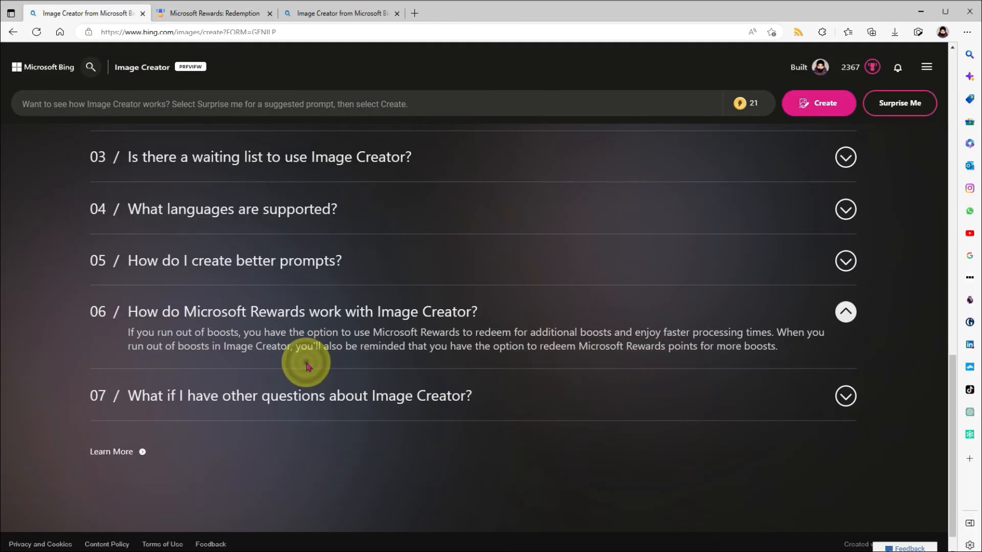
mouse_move(302, 358)
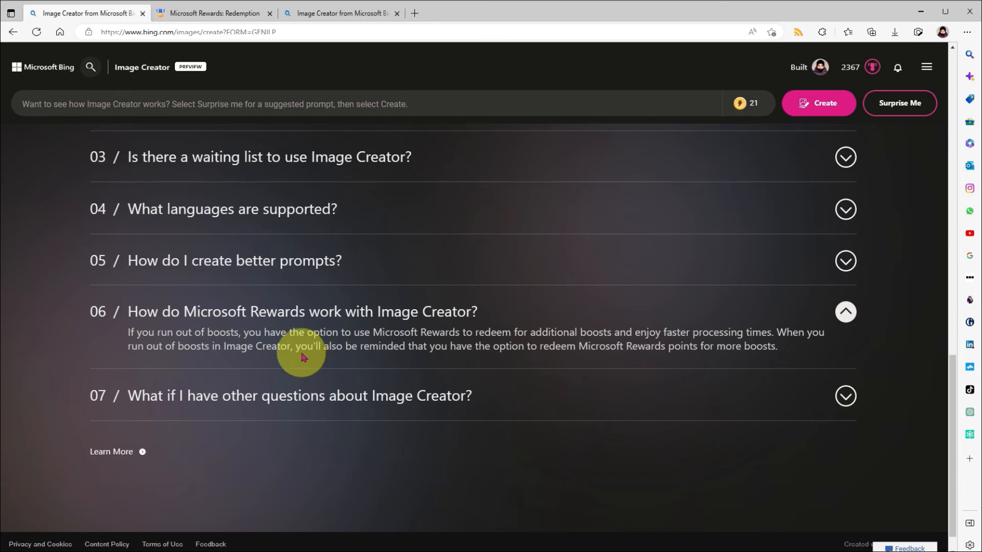
mouse_move(486, 362)
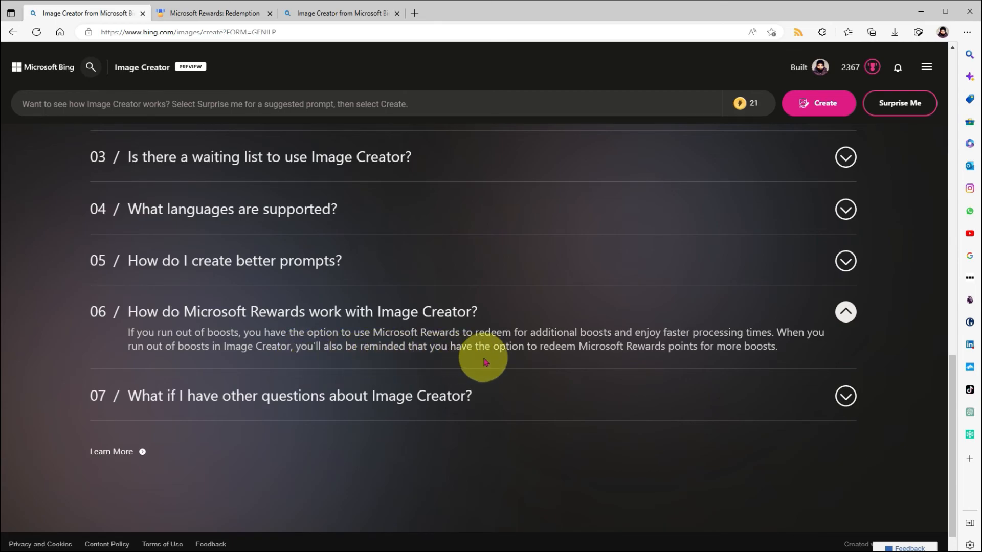
mouse_move(654, 363)
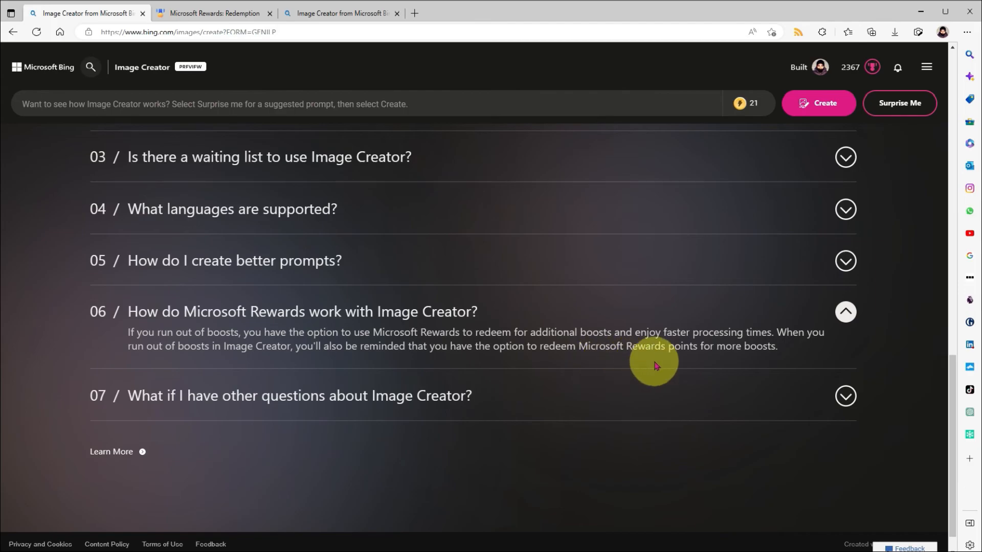
mouse_move(697, 365)
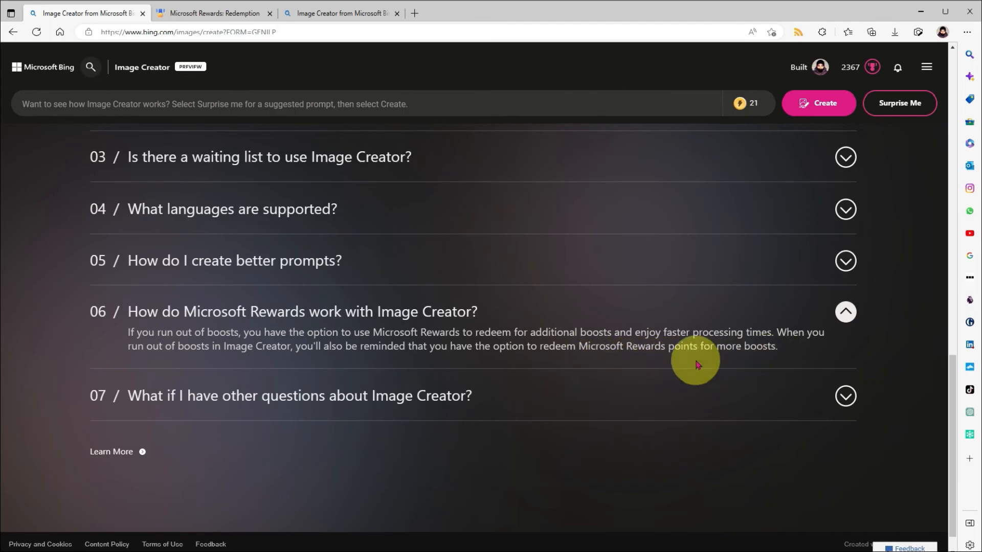
mouse_move(301, 360)
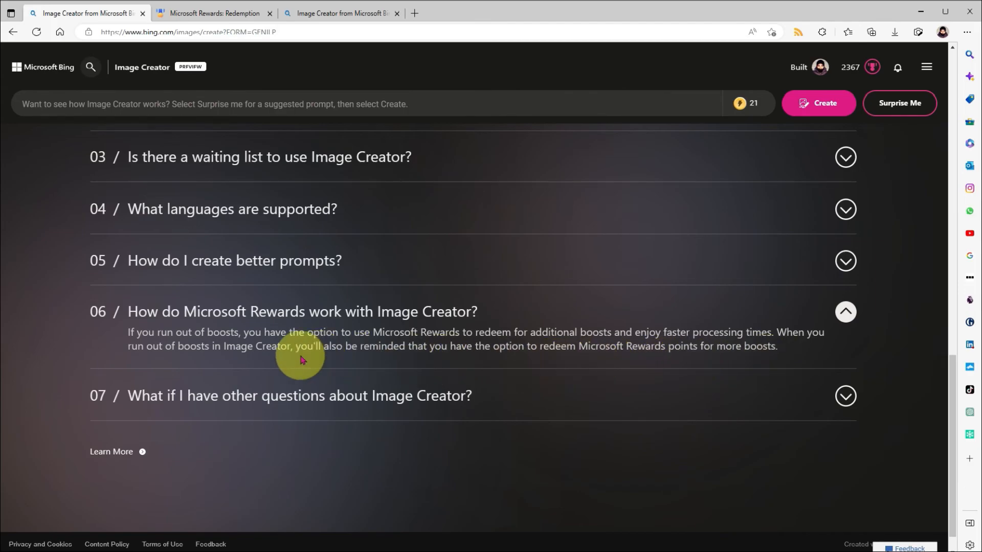
scroll(up, 3)
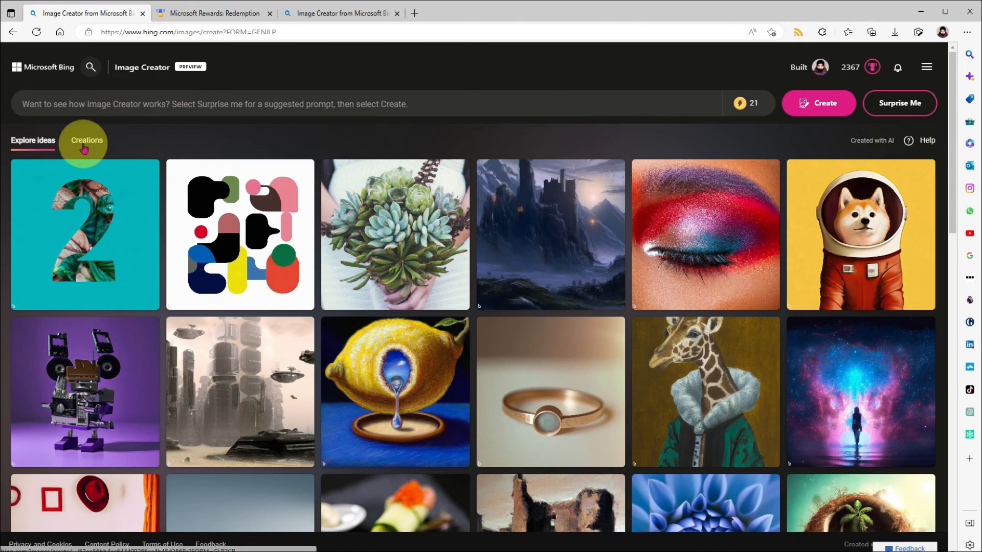
mouse_move(157, 142)
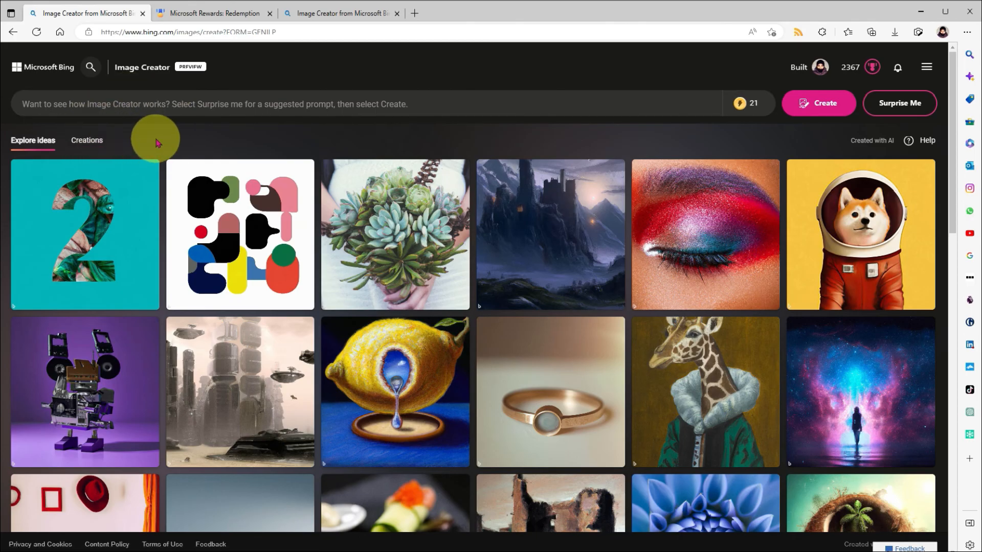